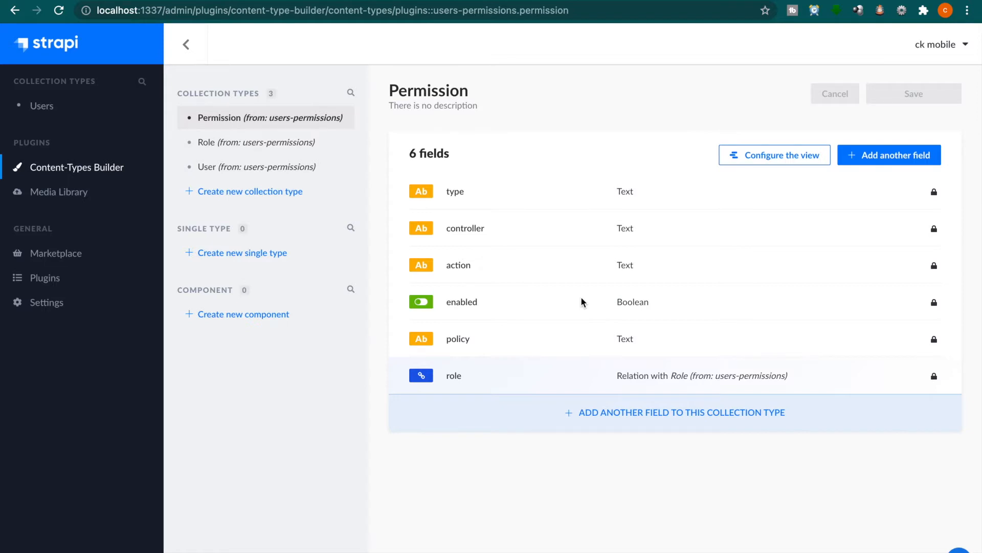
mouse_move(303, 219)
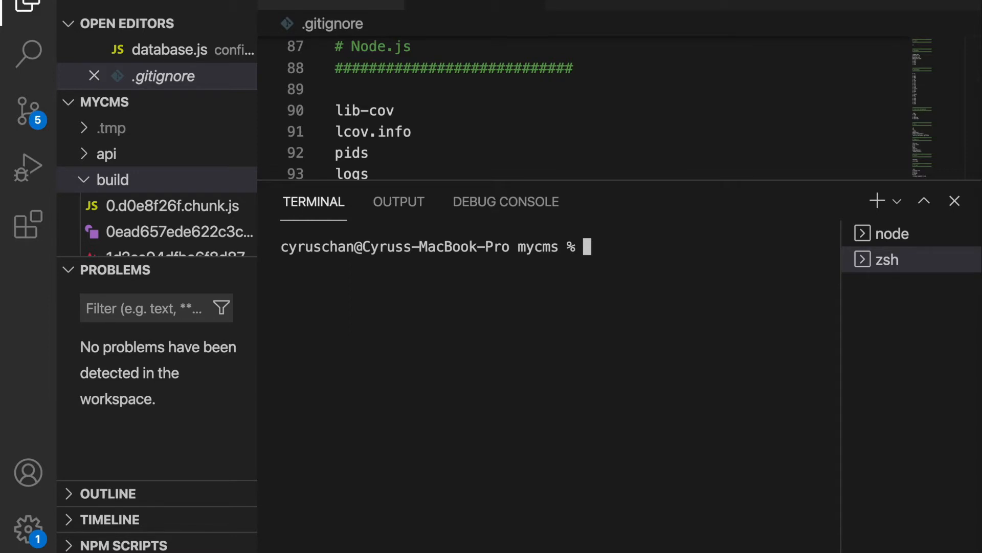
Step: Run 'npm run develop' in the mycms project terminal to start Strapi
text(npm run devel)
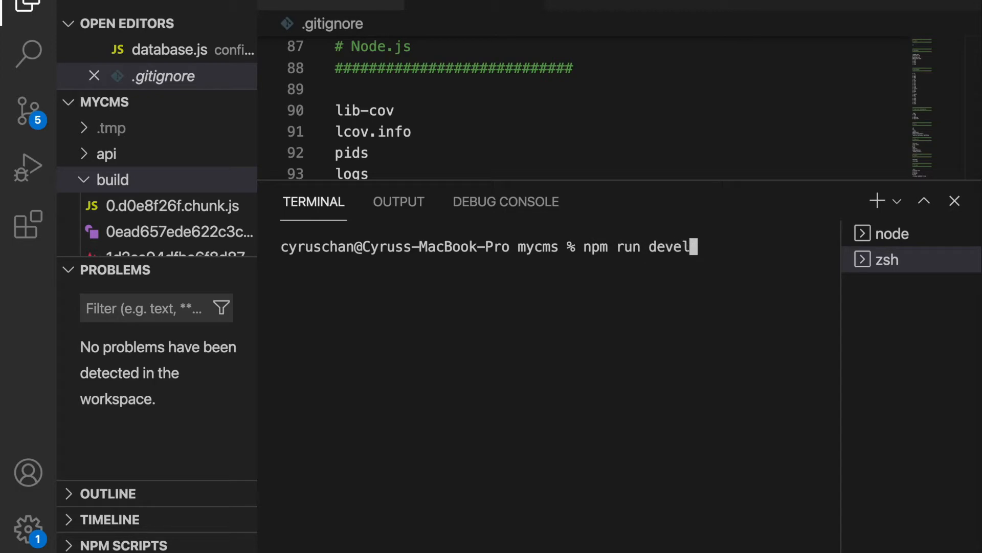
text(op)
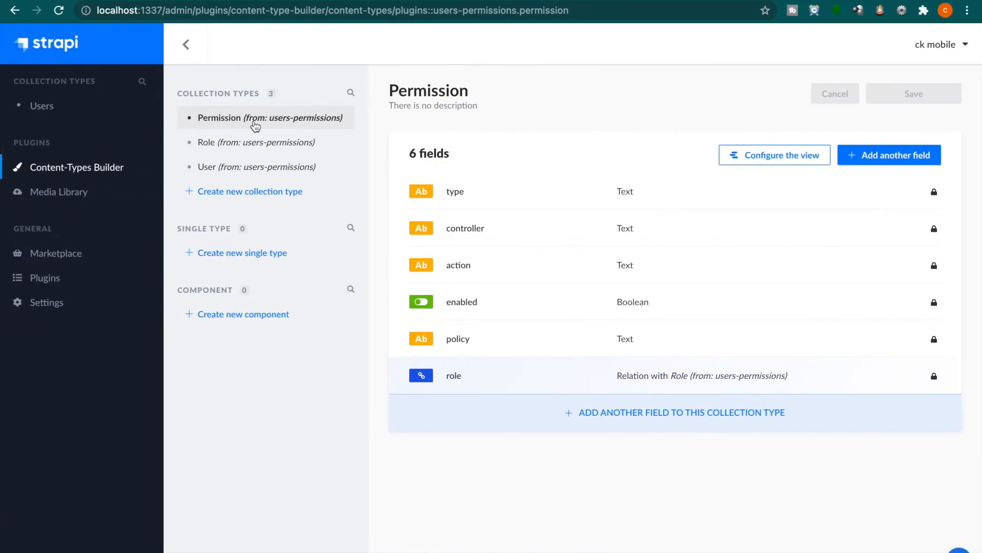
mouse_move(266, 199)
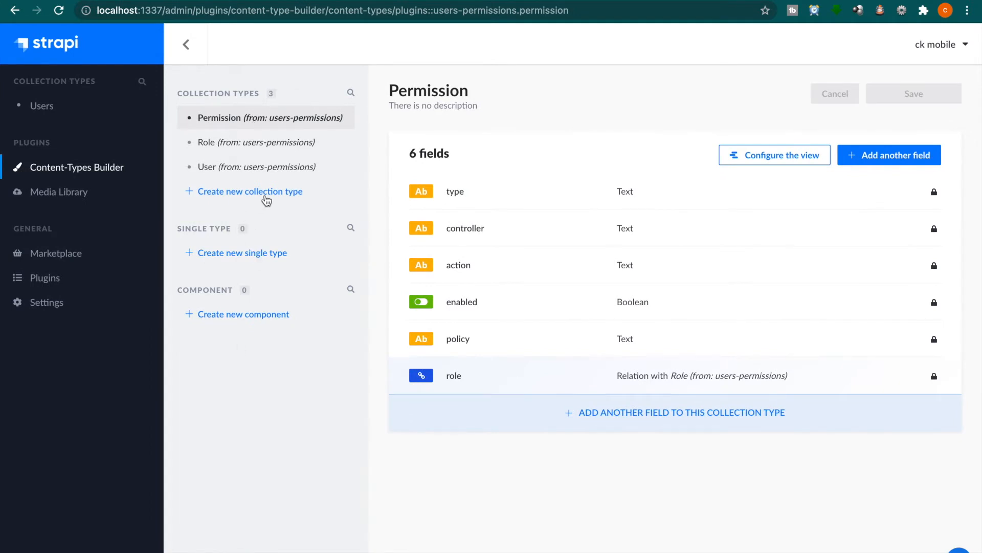
Step: Create a collection type with display name 'todo' and continue to field types
click(250, 191)
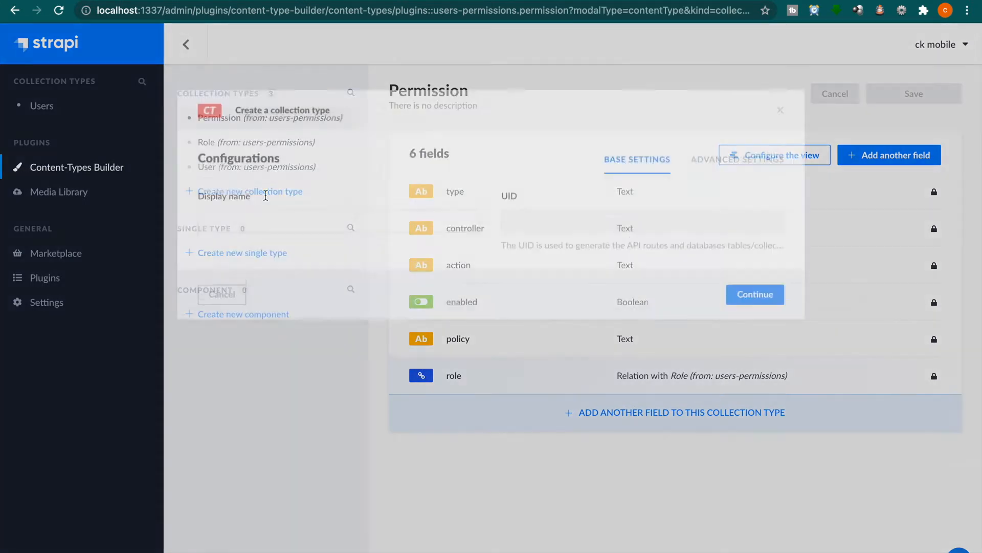
text(todo)
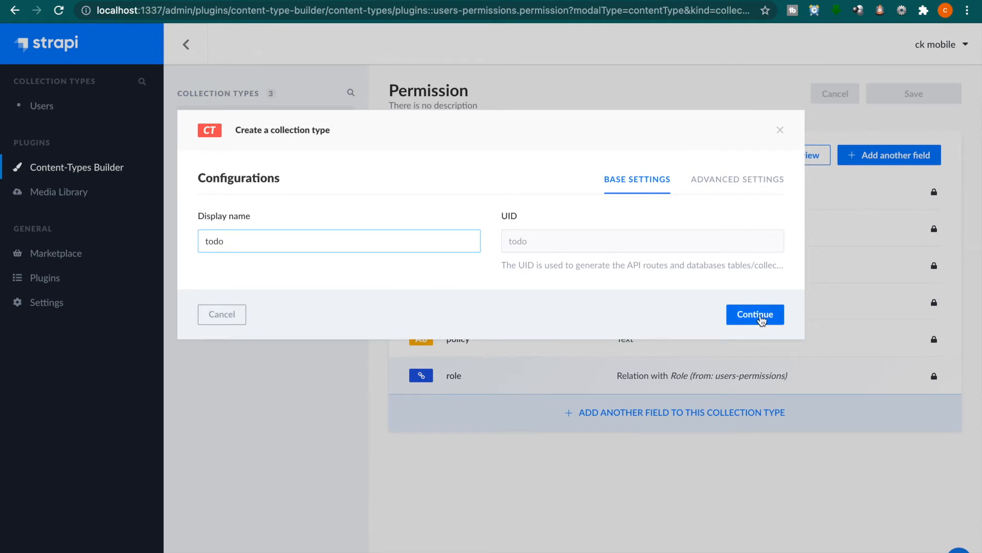
click(754, 313)
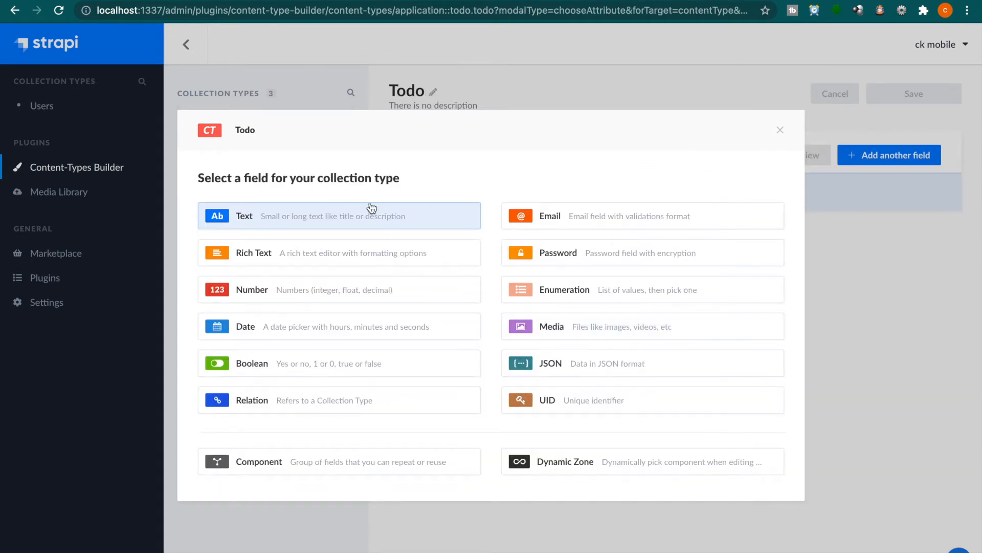
mouse_move(326, 213)
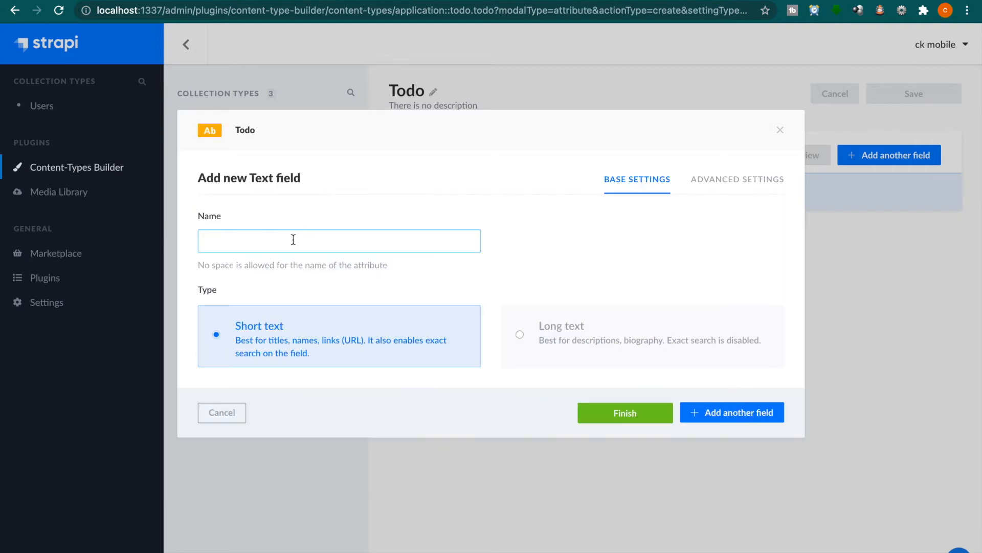
Step: Add 'title' and 'detail' text fields to the Todo collection type
text(title)
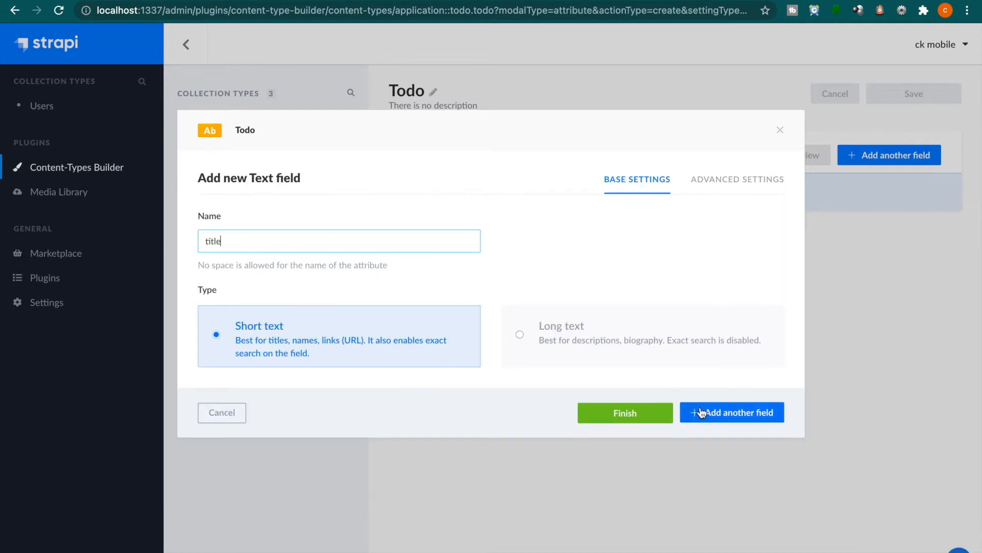
click(731, 413)
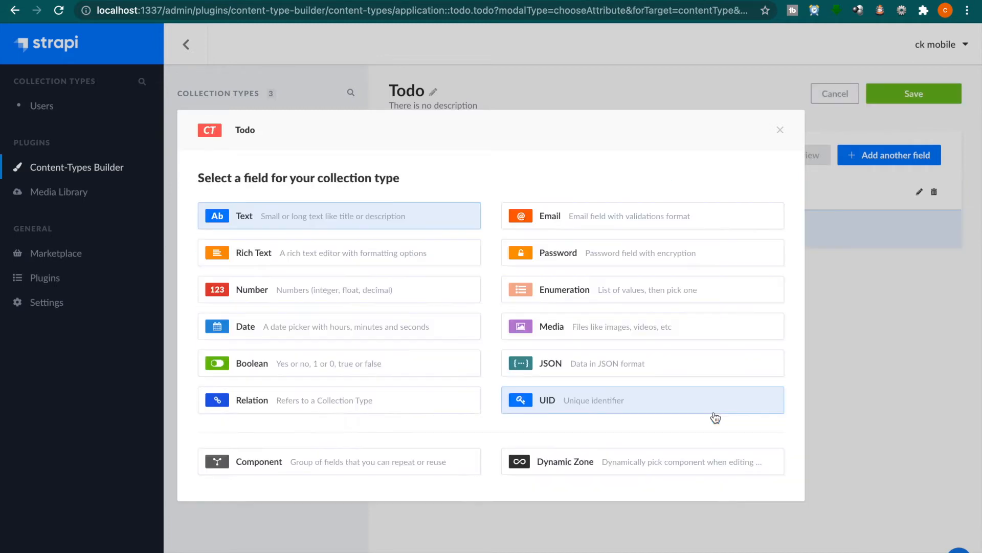
mouse_move(306, 273)
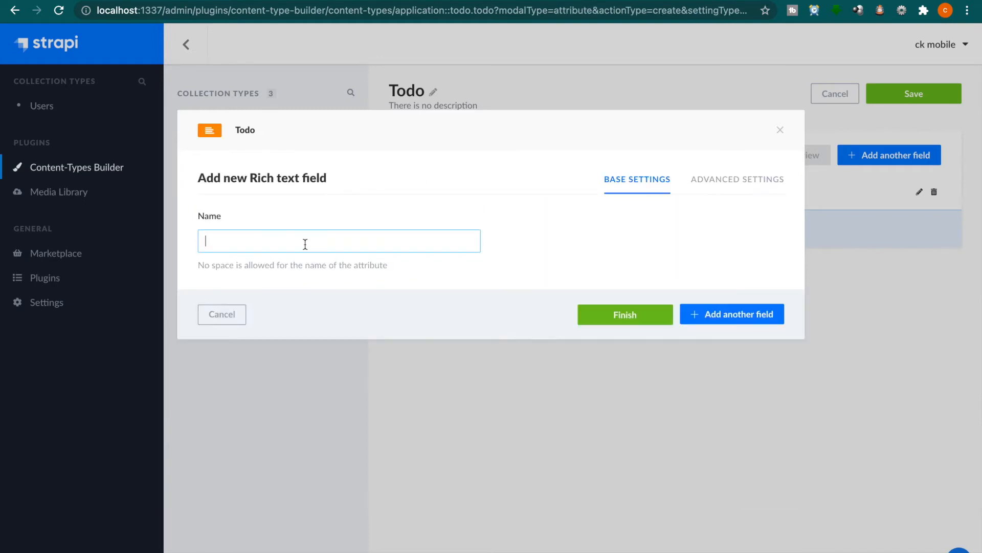
text(detail)
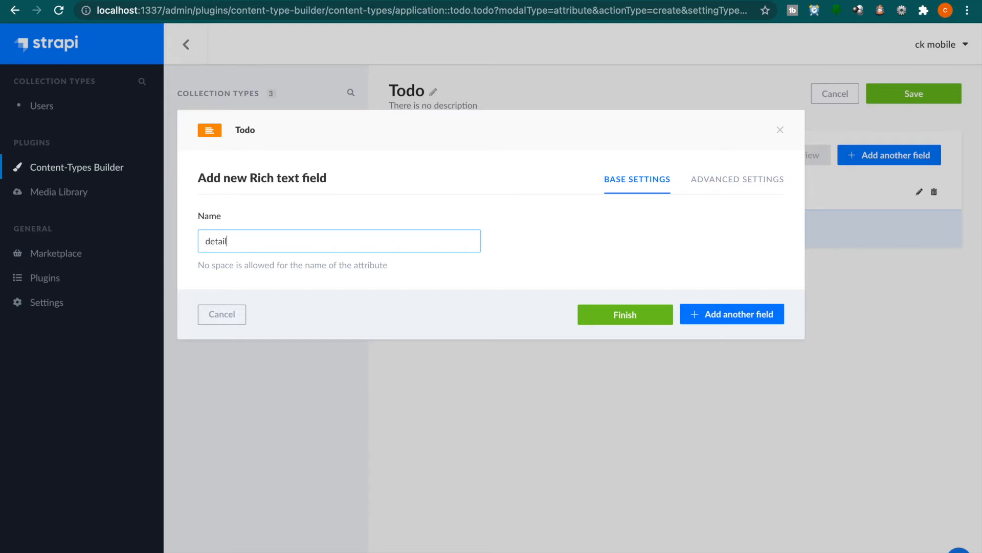
mouse_move(738, 319)
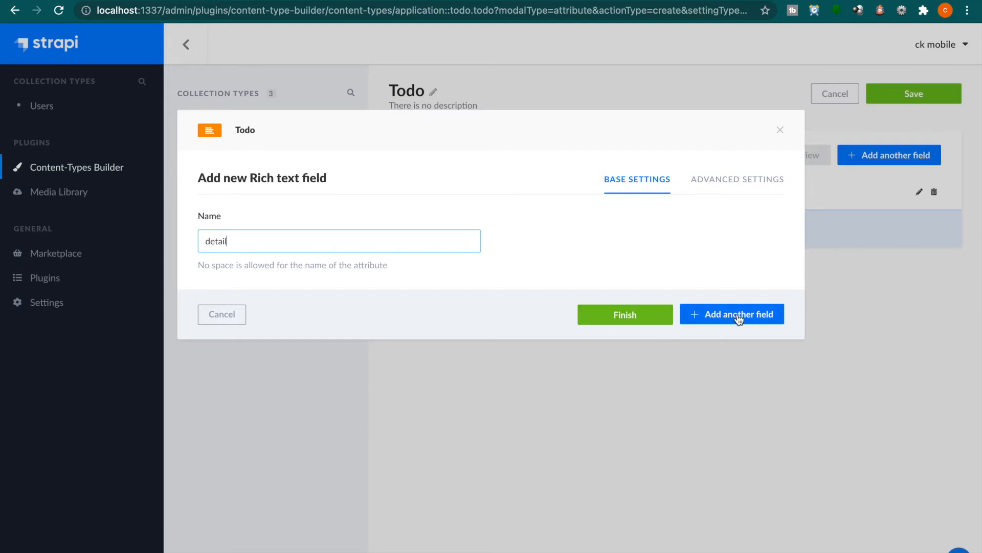
click(732, 313)
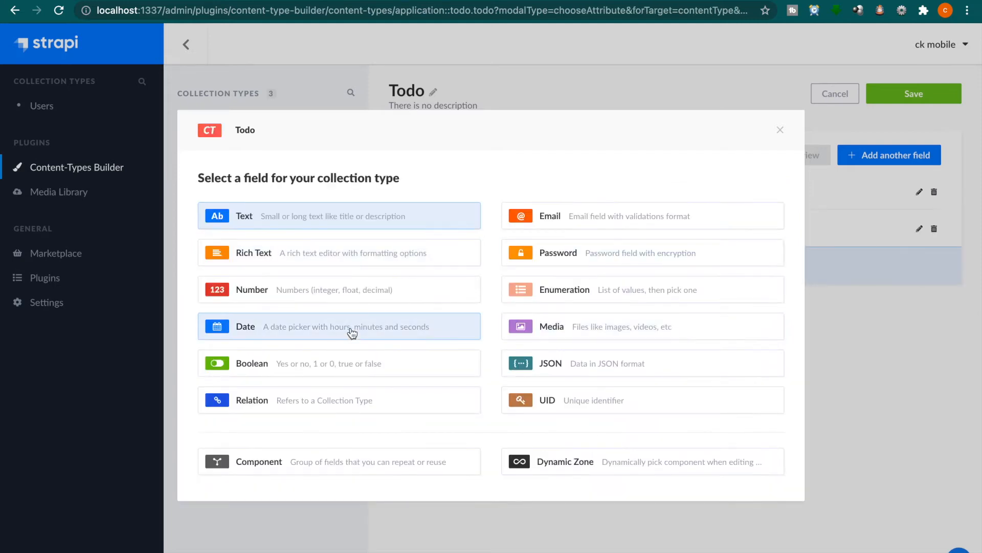
Step: Add a plain date field, finish the Todo type, and start a new Todos entry
click(339, 326)
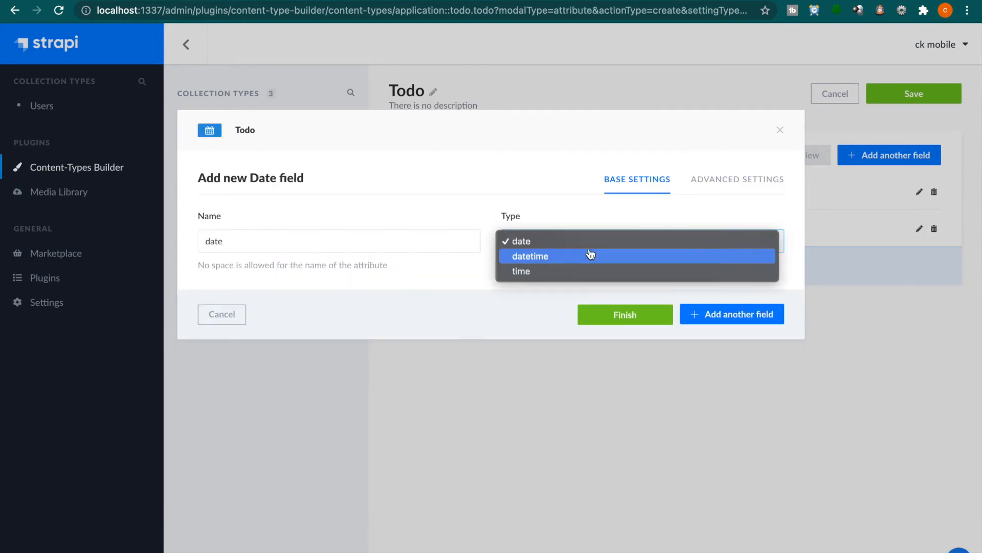
click(516, 240)
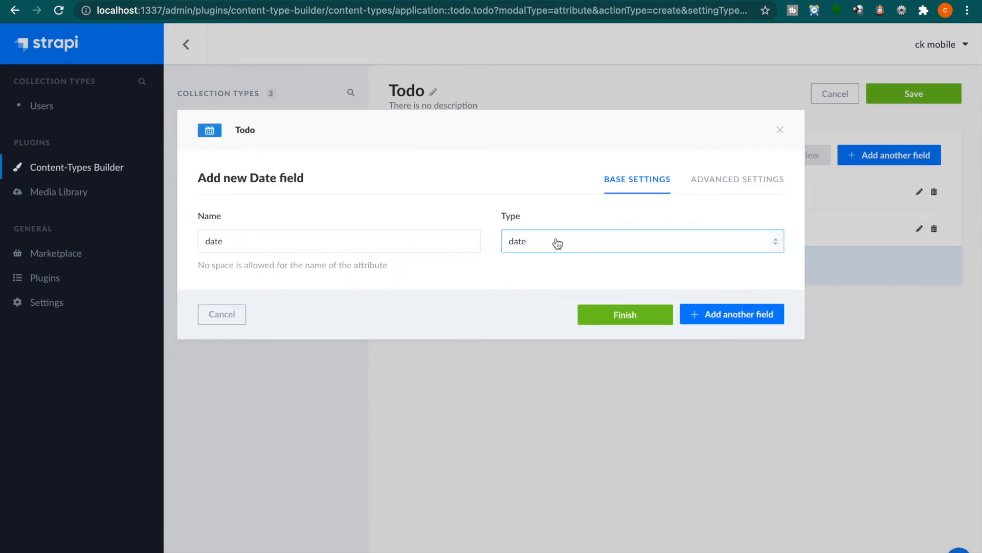
mouse_move(697, 295)
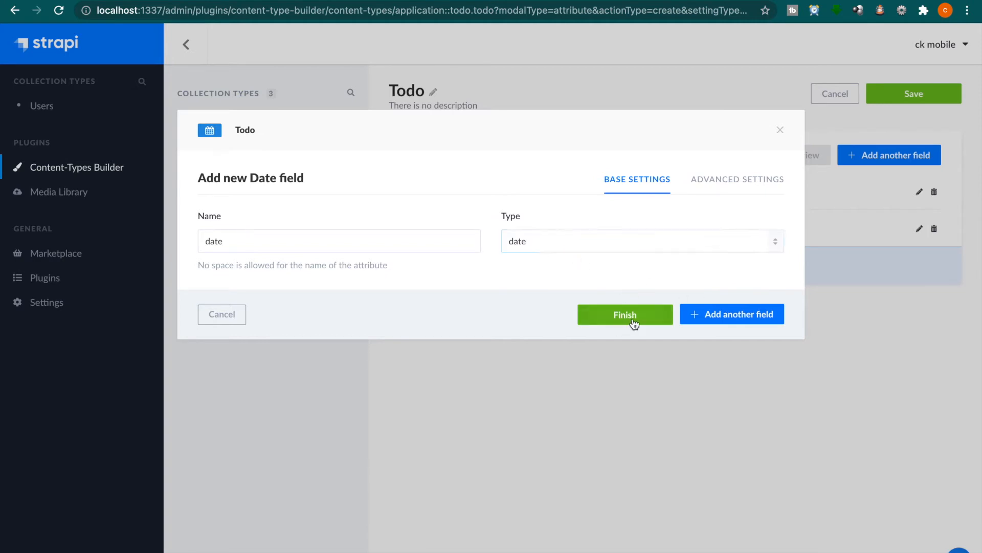
click(624, 314)
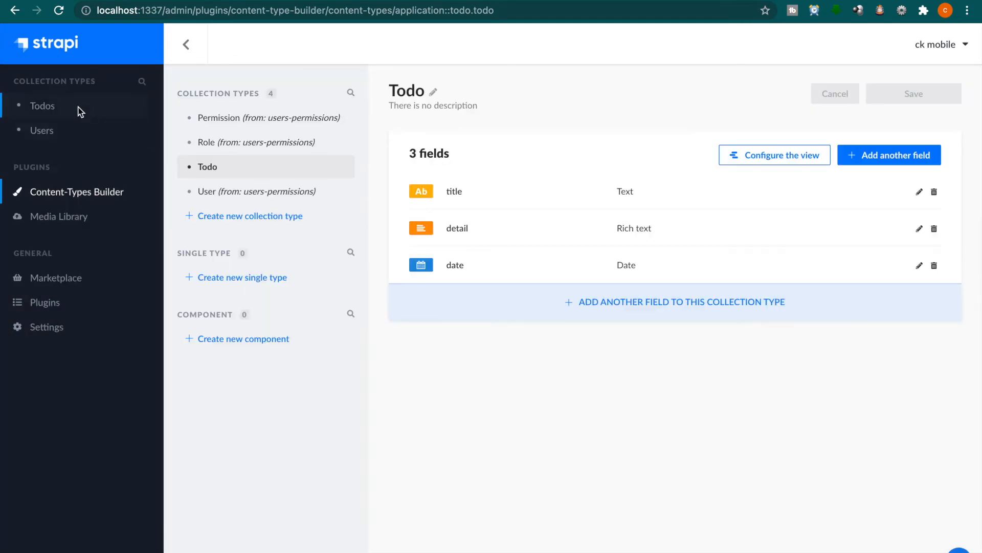
click(42, 105)
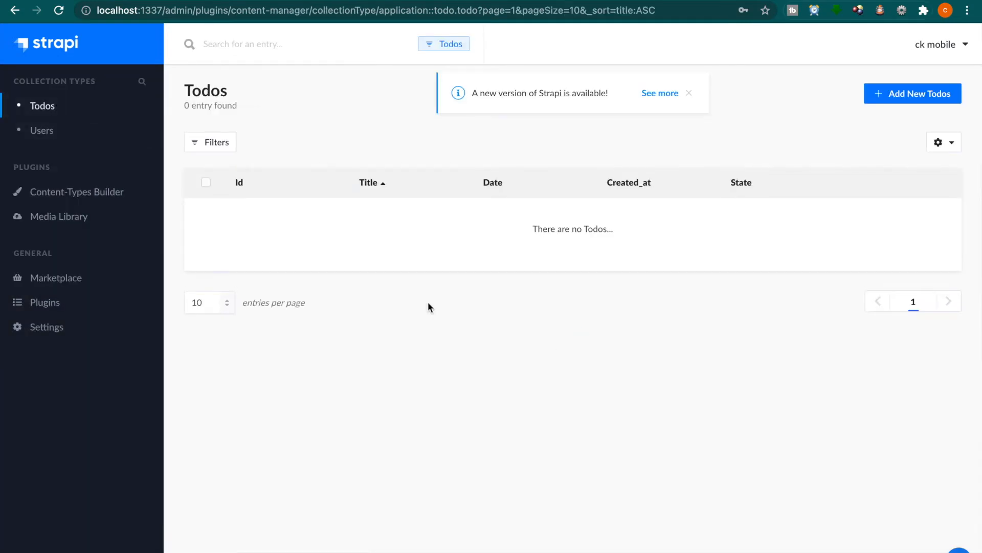
mouse_move(913, 93)
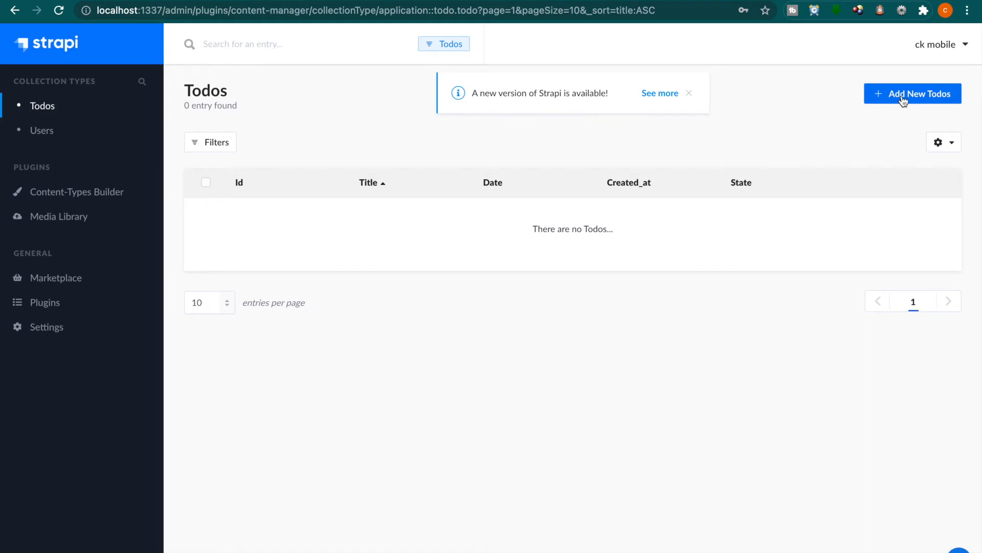
click(912, 93)
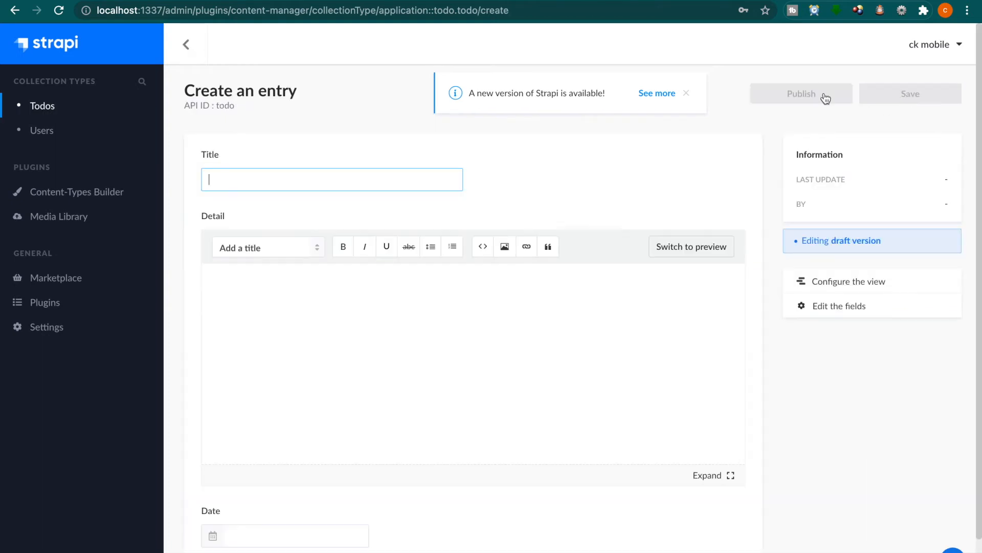
Step: Enter title 'Doing homework', copy lorem ipsum detail text, and save the entry
text(Doing homework)
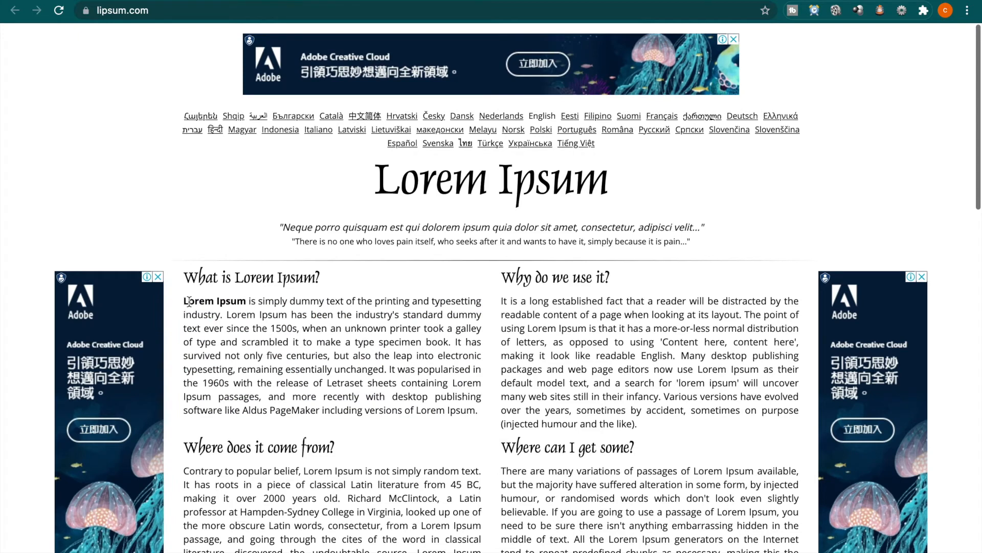
drag(184, 301, 476, 410)
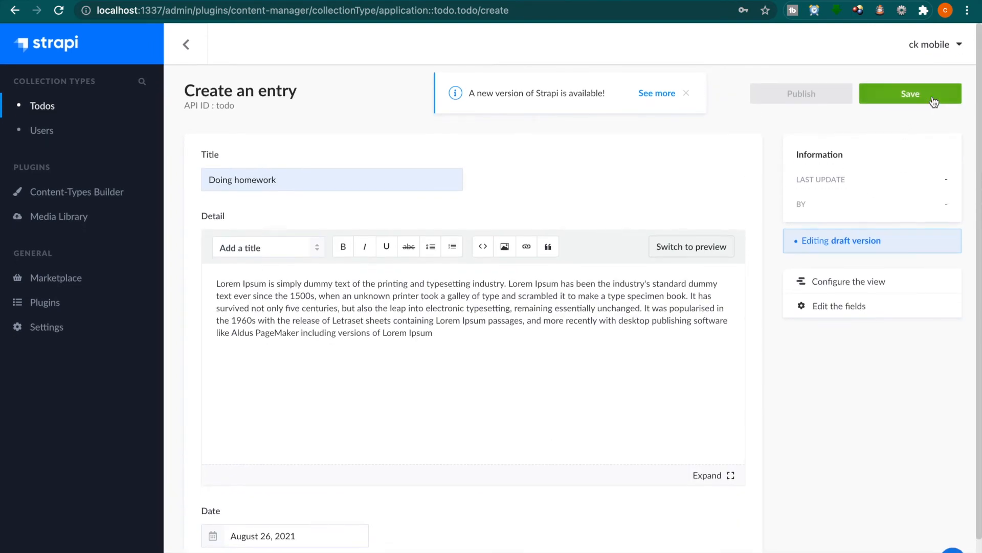
click(910, 93)
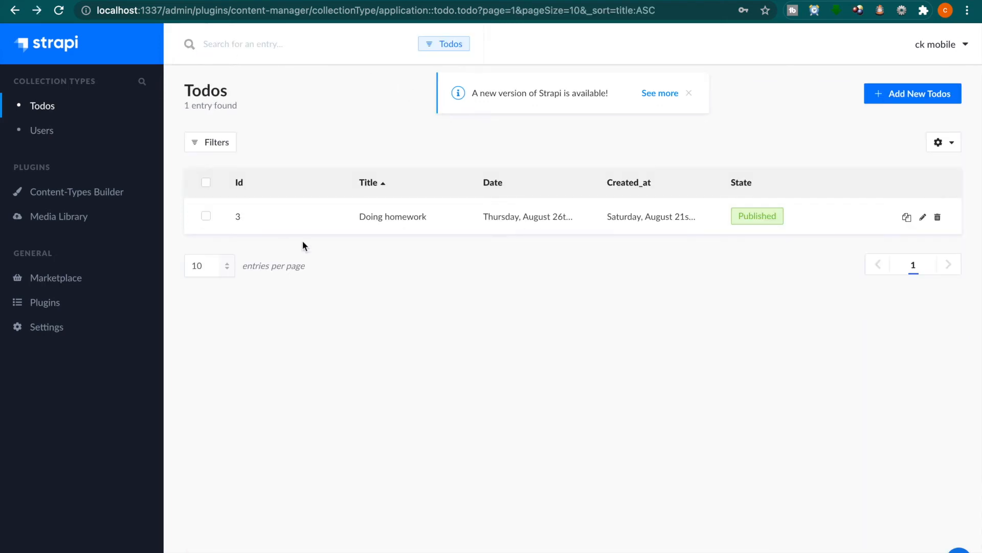
Step: Add Todo 'Cleaning the bathroom', choose its August 31, 2021 date, and publish it
click(912, 93)
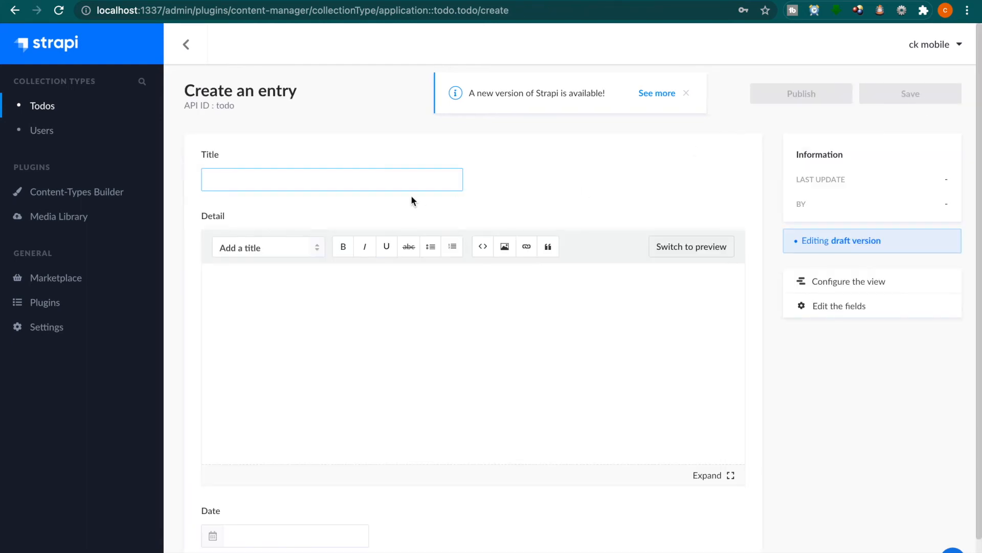
click(332, 179)
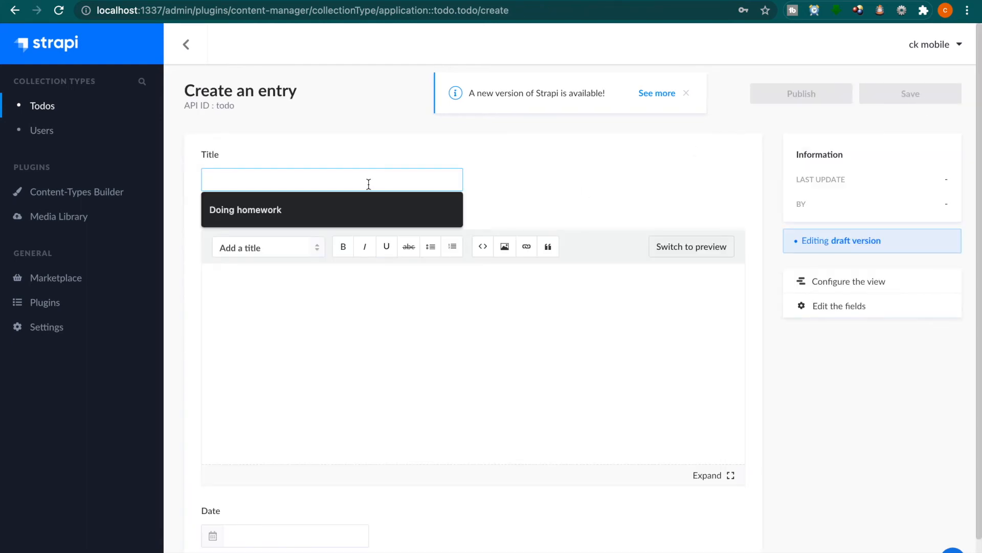
text(Cleaning the)
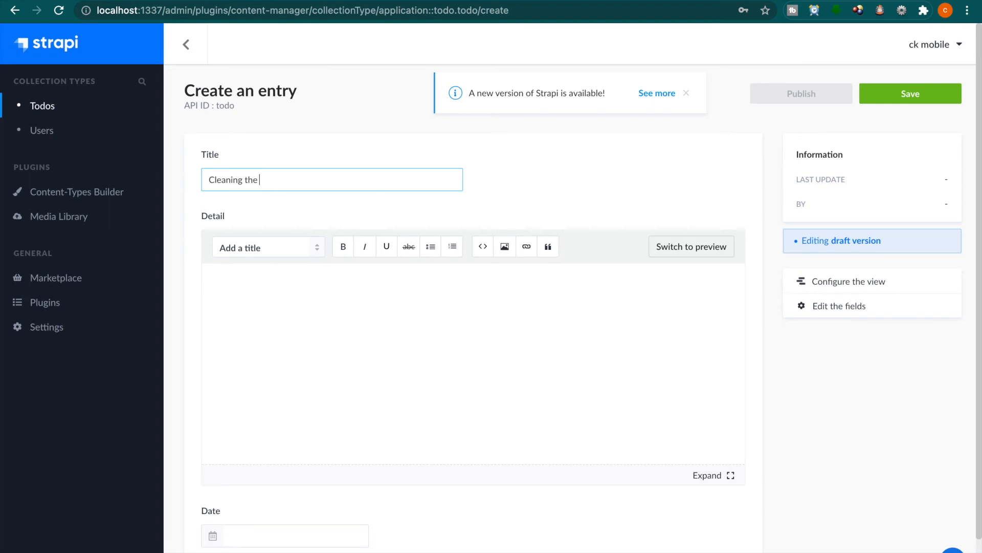
text(bathroom)
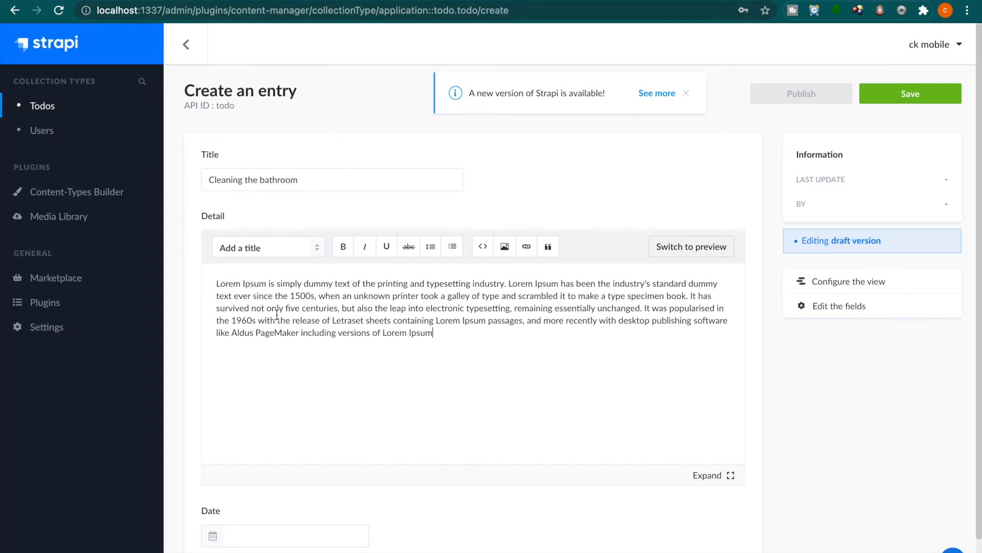
click(284, 488)
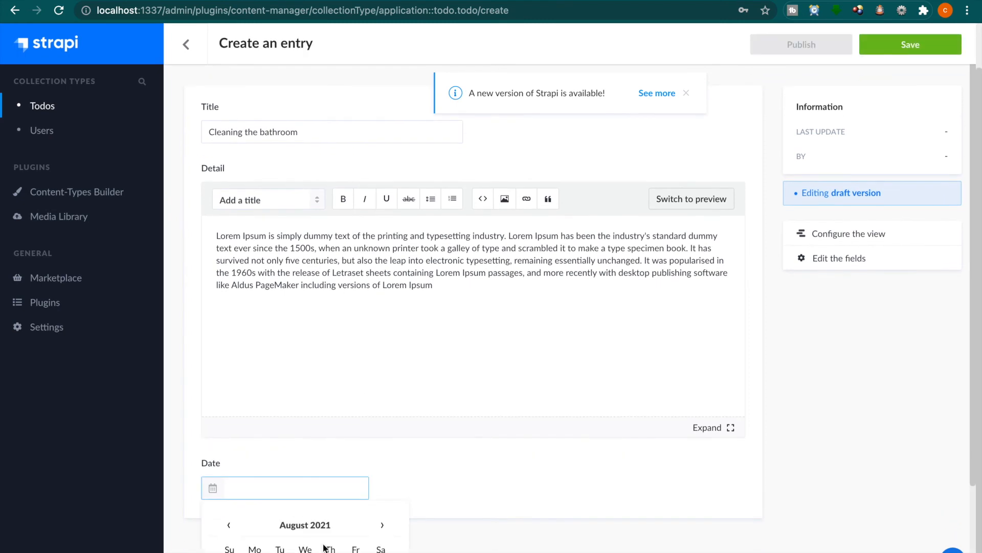
scroll(down, 3)
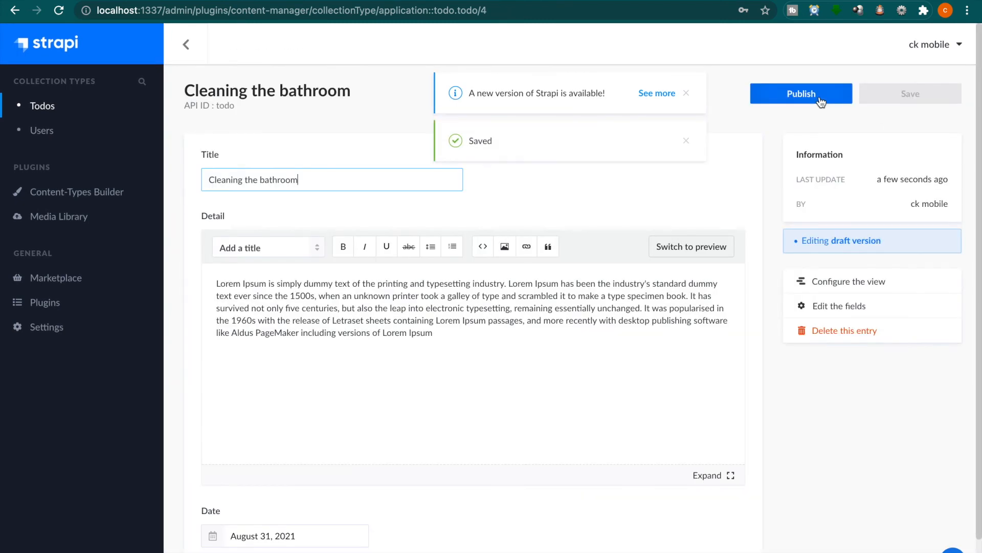
click(800, 93)
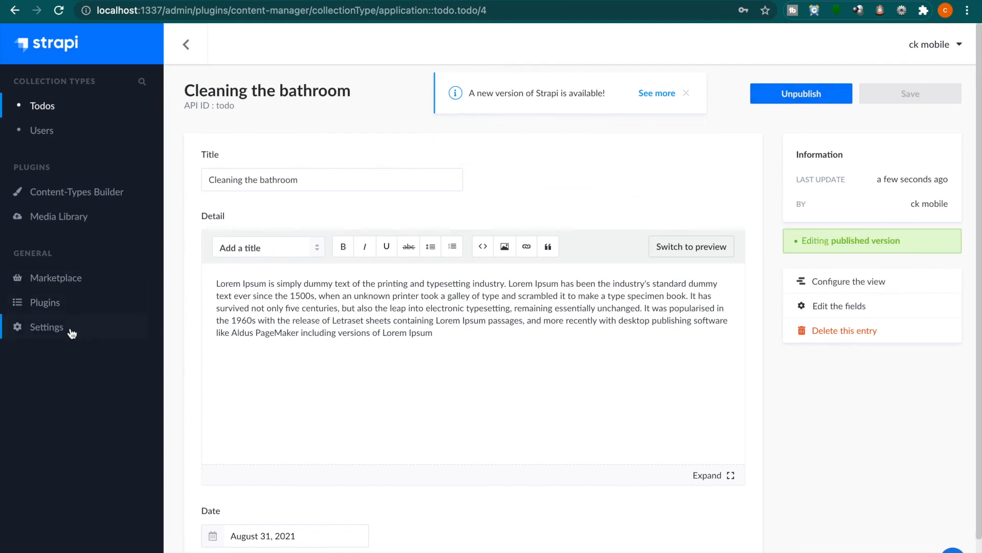
mouse_move(56, 277)
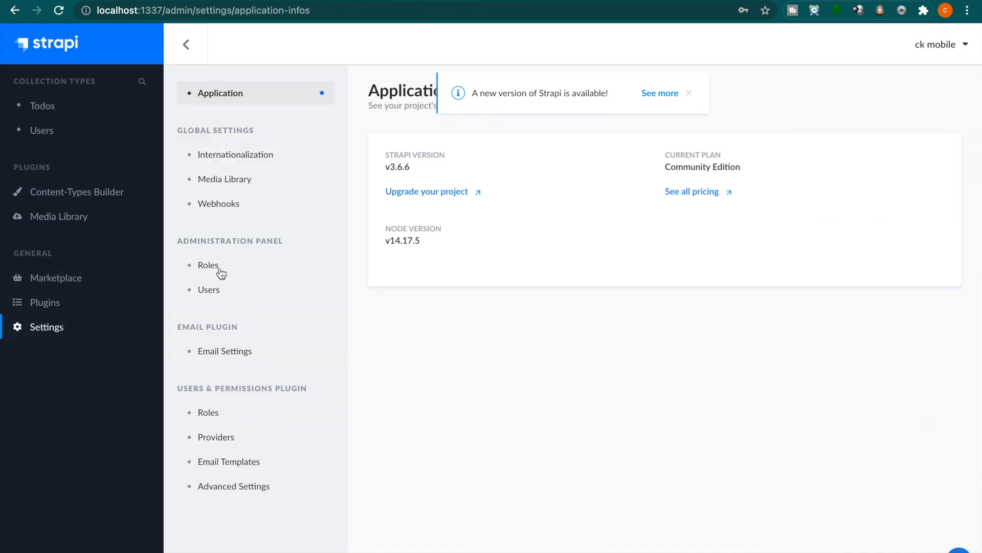
Step: Grant the Public role all six Todo permissions, then enter localhost:1337/todos in the browser
click(208, 413)
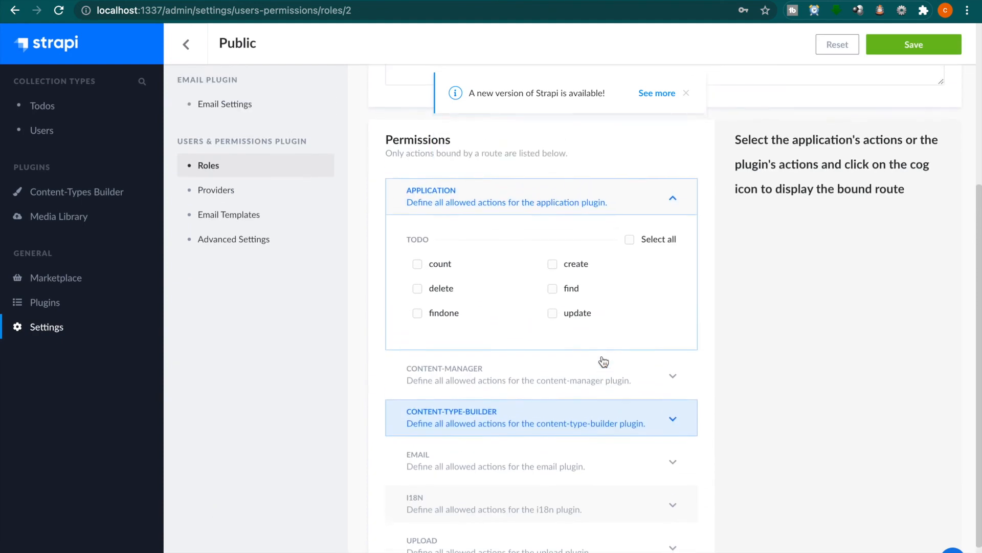
click(629, 242)
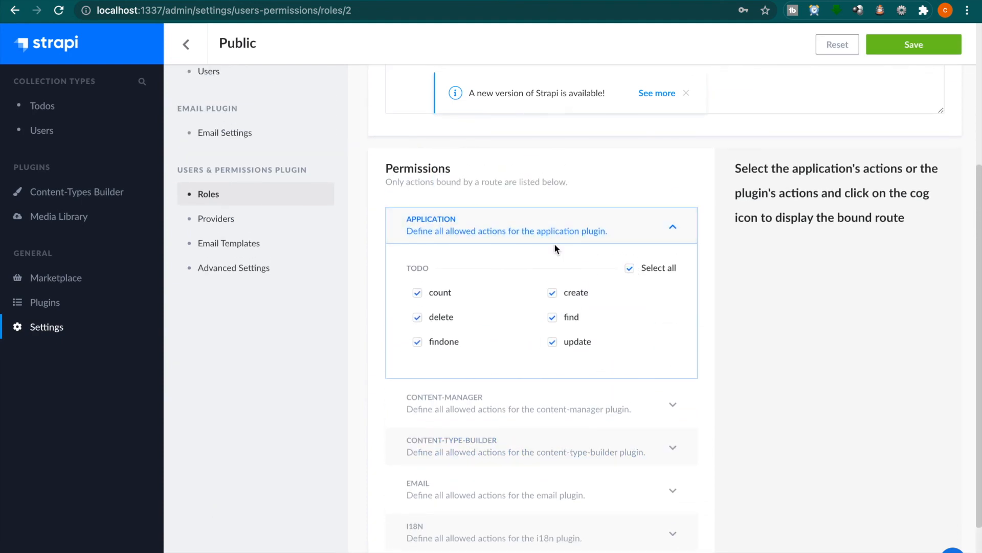
text(localhost:1337/todos)
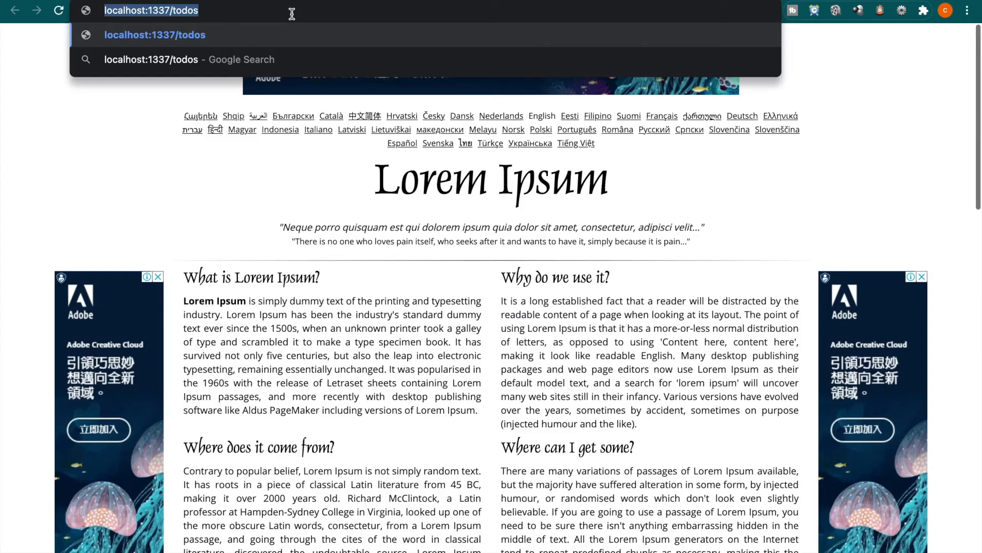
Step: Load localhost:1337/todos to see both Todos returned as JSON
click(148, 11)
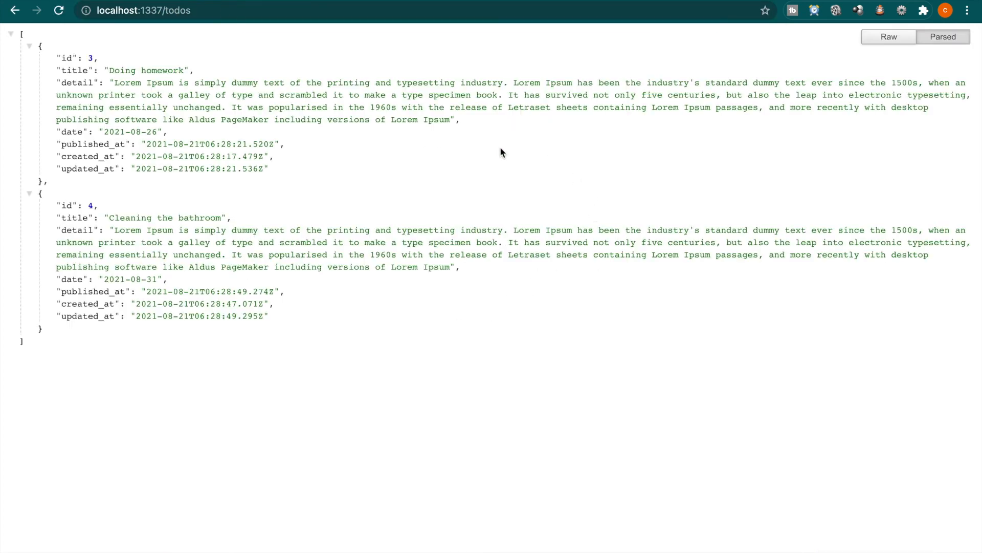
mouse_move(194, 288)
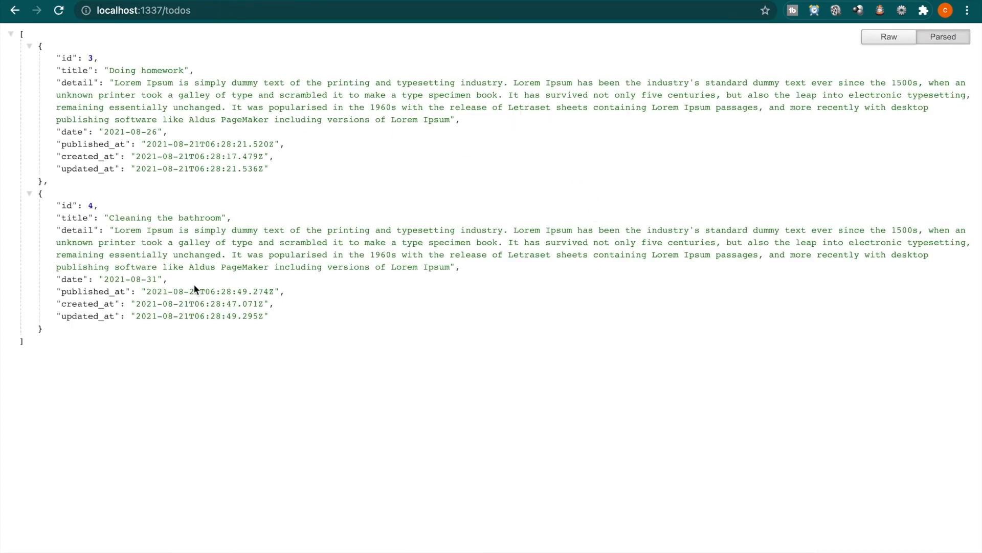